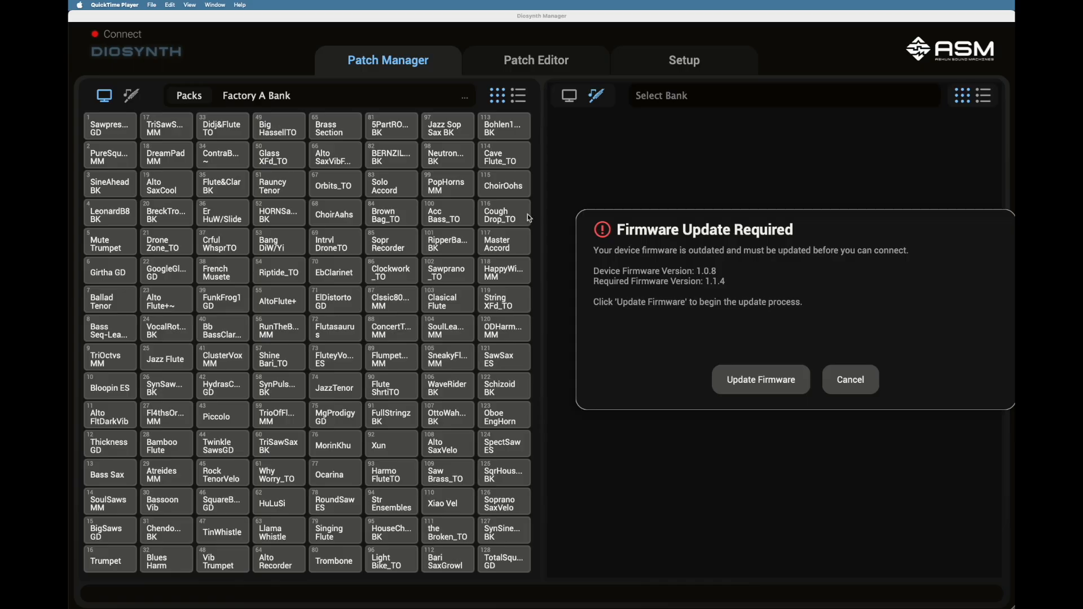
{"action": "mouse_move", "coordinate": [738, 361]}
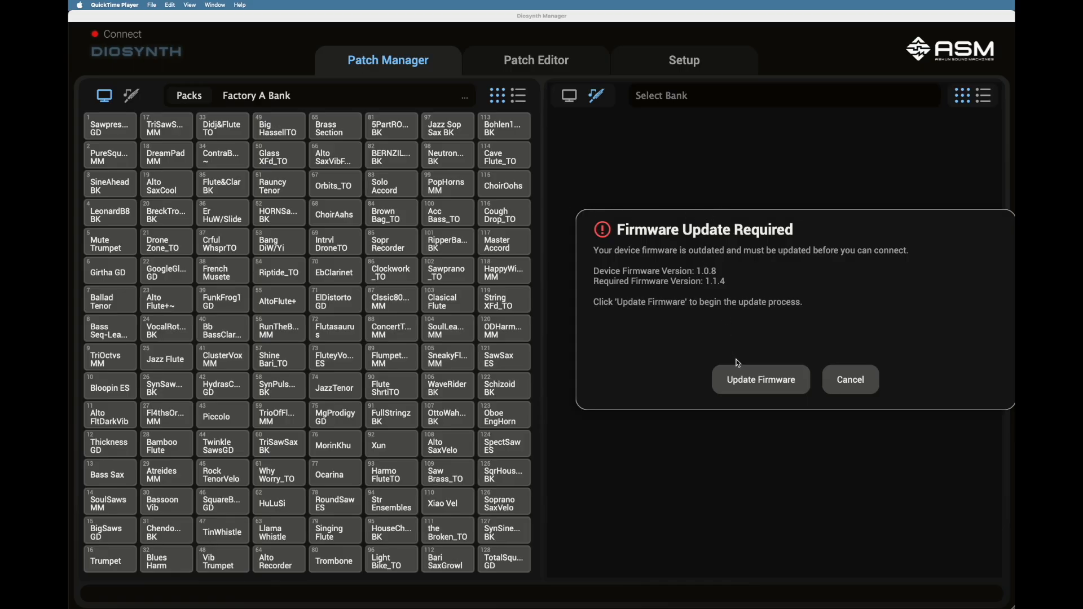
{"action": "mouse_move", "coordinate": [753, 384]}
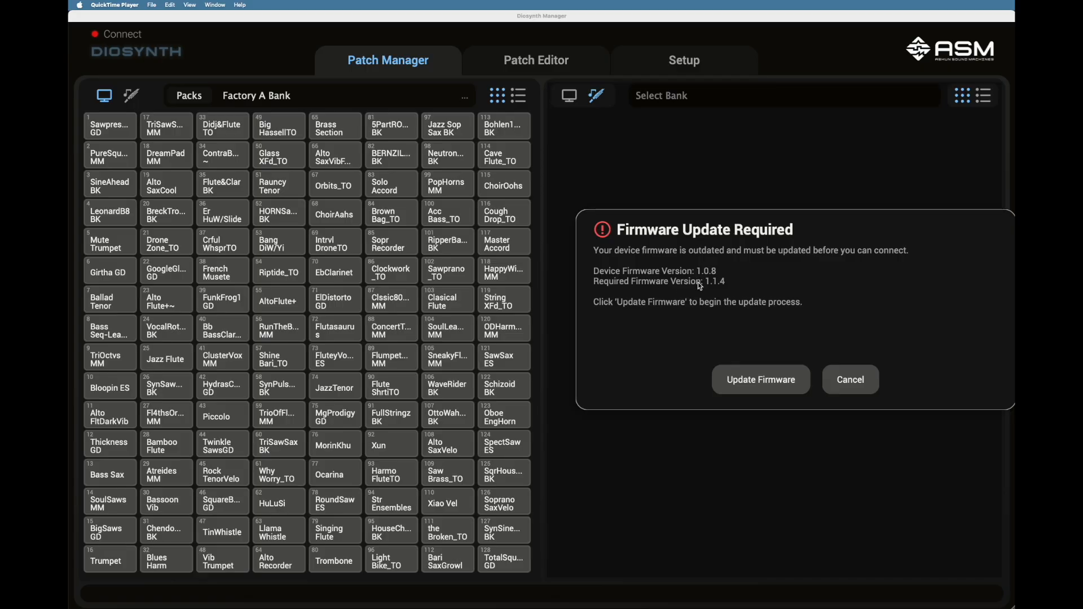
Accept the Firmware Update Required alert so the 1.1.4 update steps appear.
{"action": "left_click", "coordinate": [761, 379]}
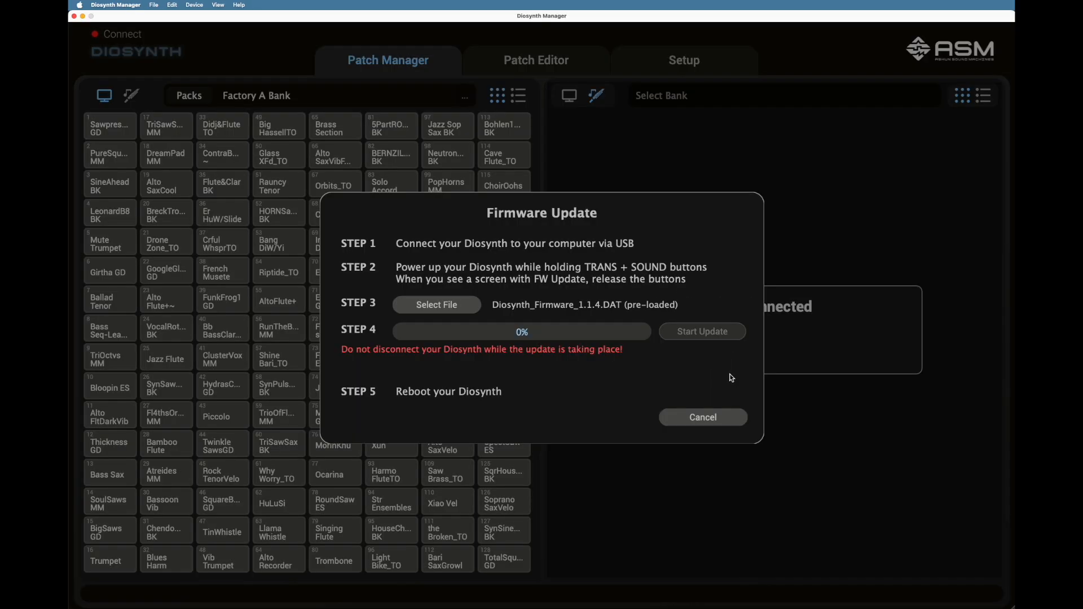
{"action": "mouse_move", "coordinate": [649, 315]}
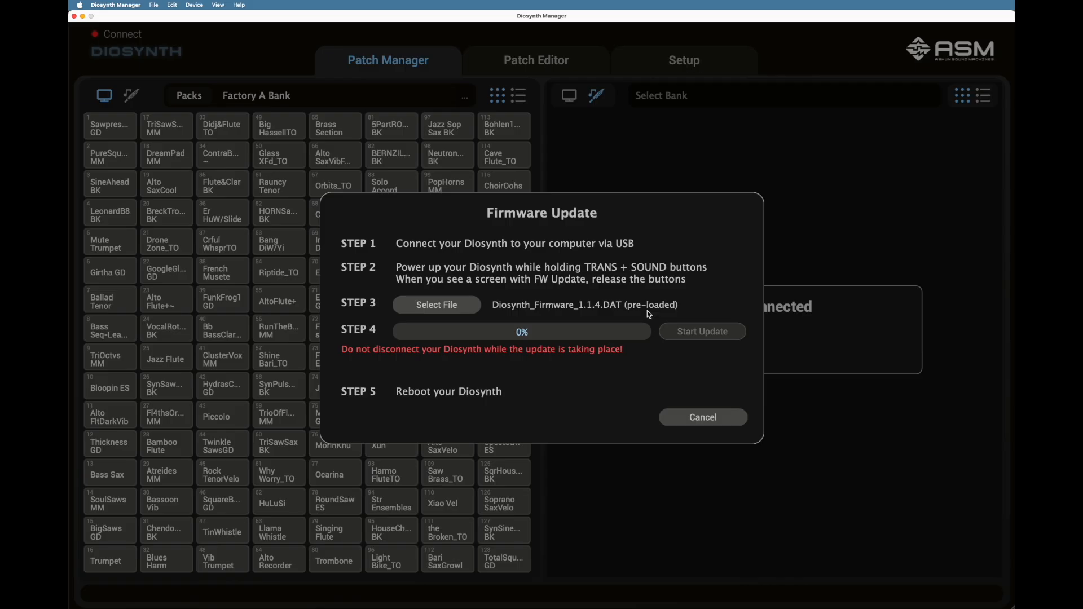
Cancel out of the firmware update, returning to the connected device's patch bank.
{"action": "left_click", "coordinate": [703, 418]}
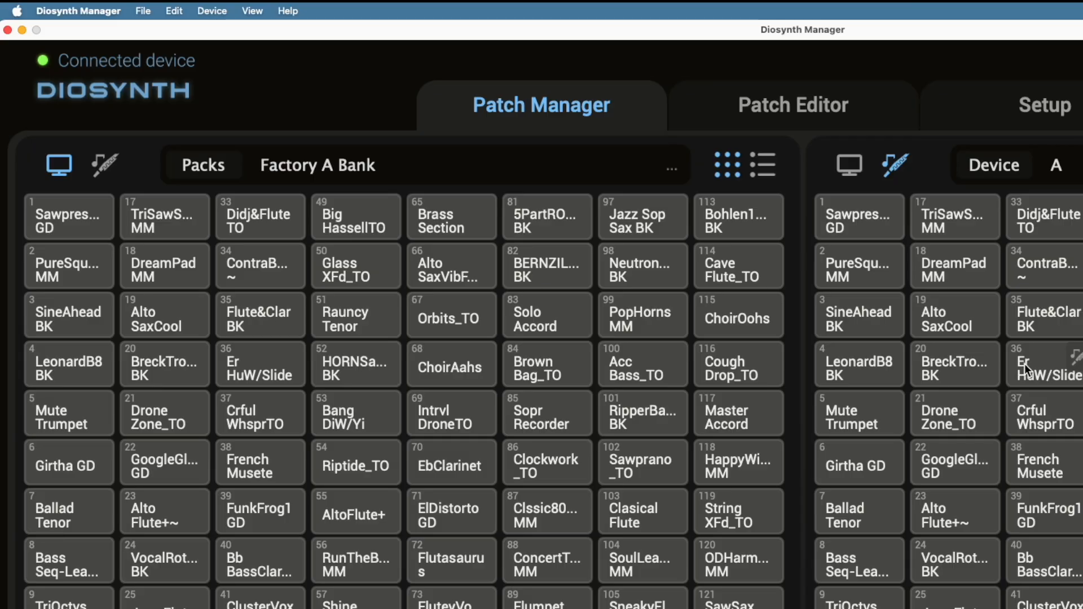
{"action": "mouse_move", "coordinate": [133, 88]}
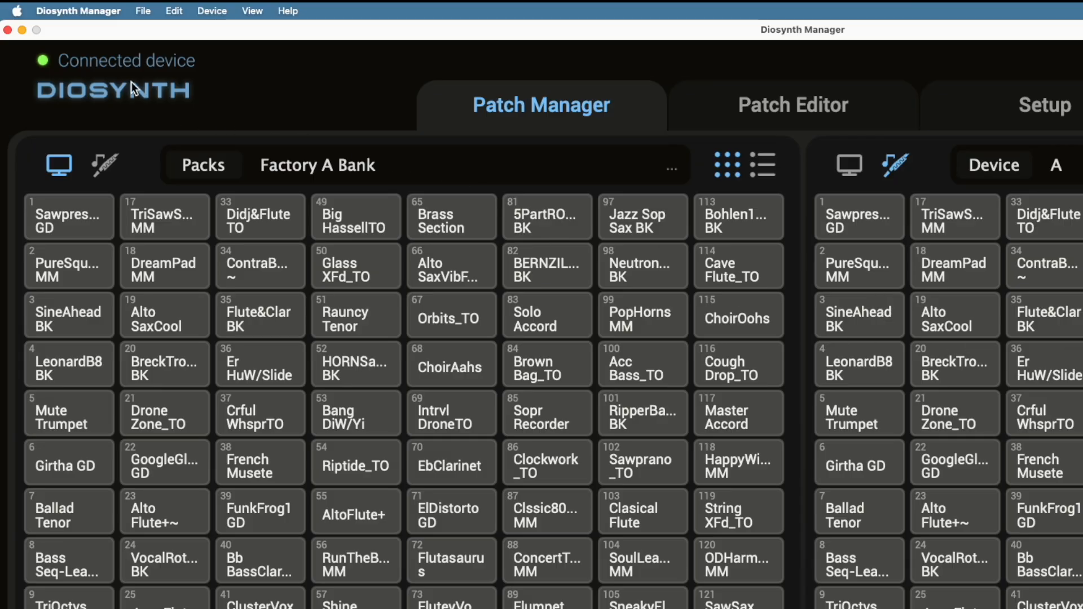
Reopen the firmware update steps from the Device menu's Firmware Update… command.
{"action": "left_click", "coordinate": [211, 10]}
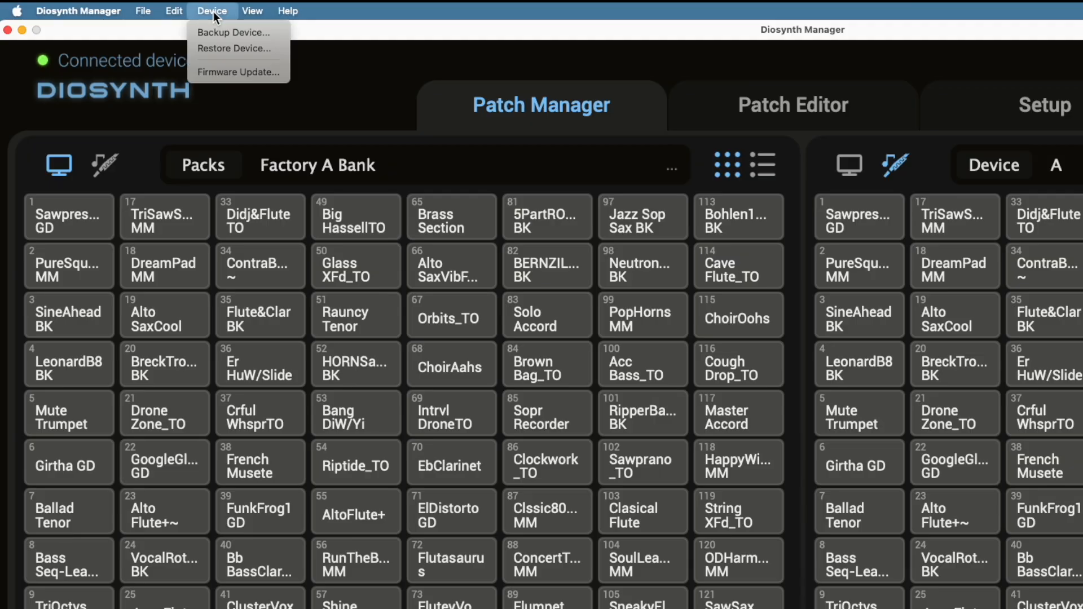
{"action": "mouse_move", "coordinate": [239, 72]}
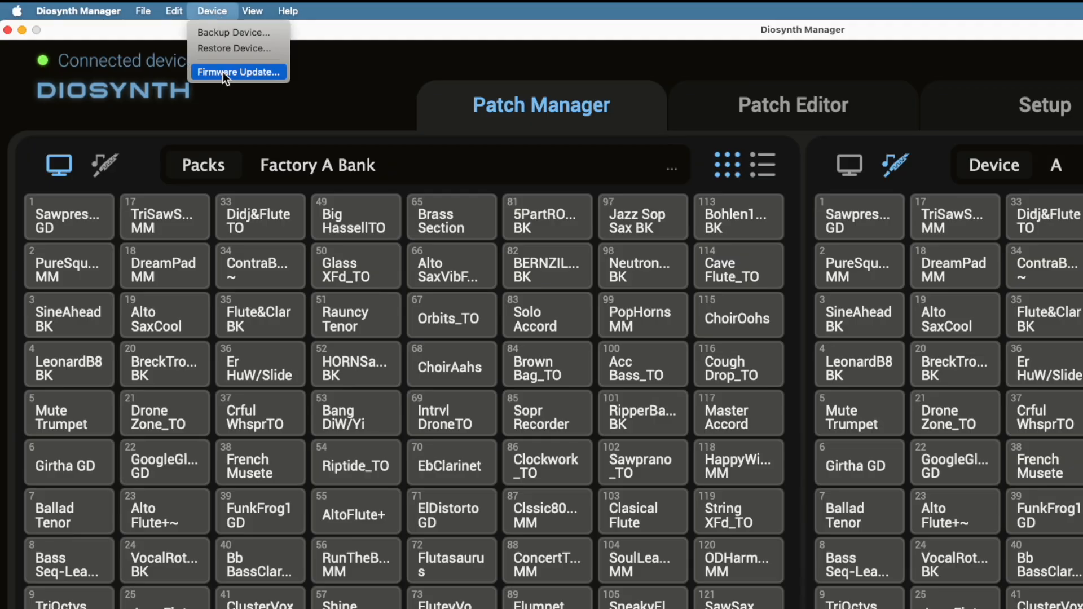
{"action": "left_click", "coordinate": [238, 73]}
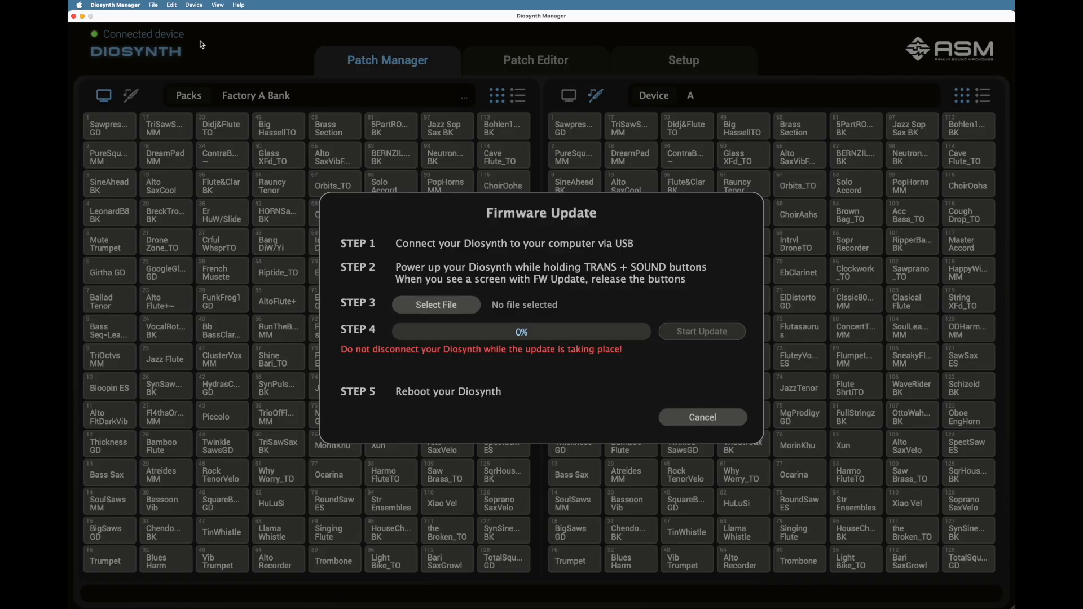
{"action": "mouse_move", "coordinate": [628, 249]}
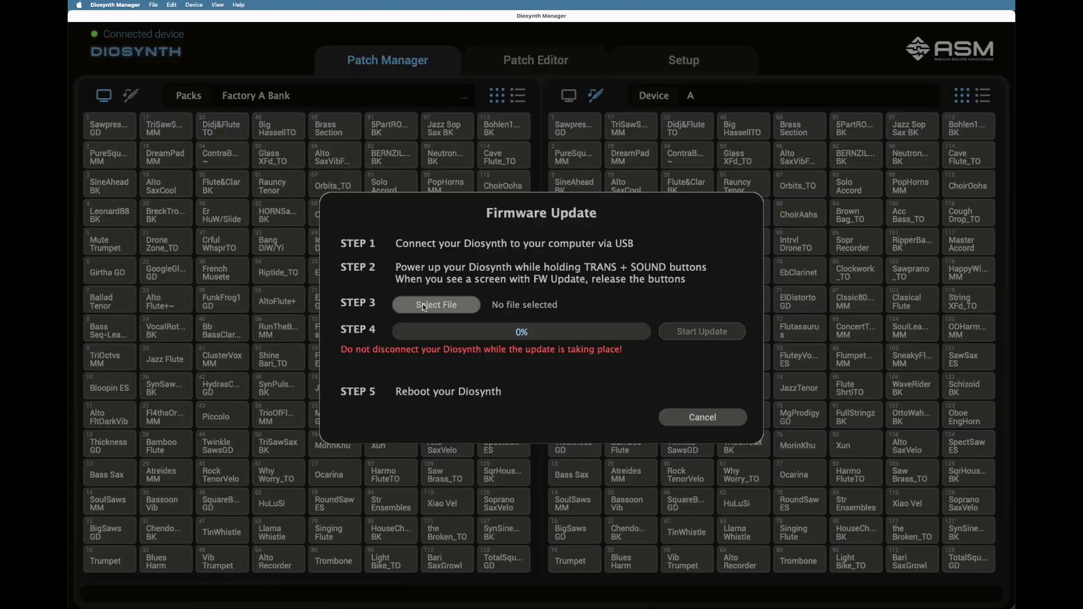
Select Diosynth_Firmware_1.1.4.DAT as the firmware file for Step 3.
{"action": "left_click", "coordinate": [436, 305]}
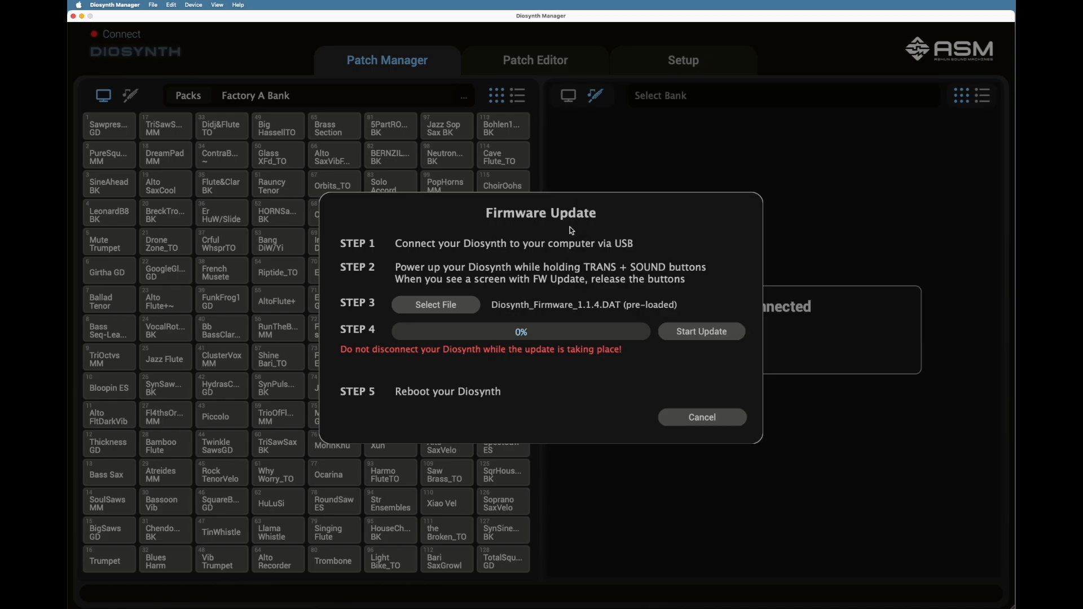
{"action": "mouse_move", "coordinate": [695, 338]}
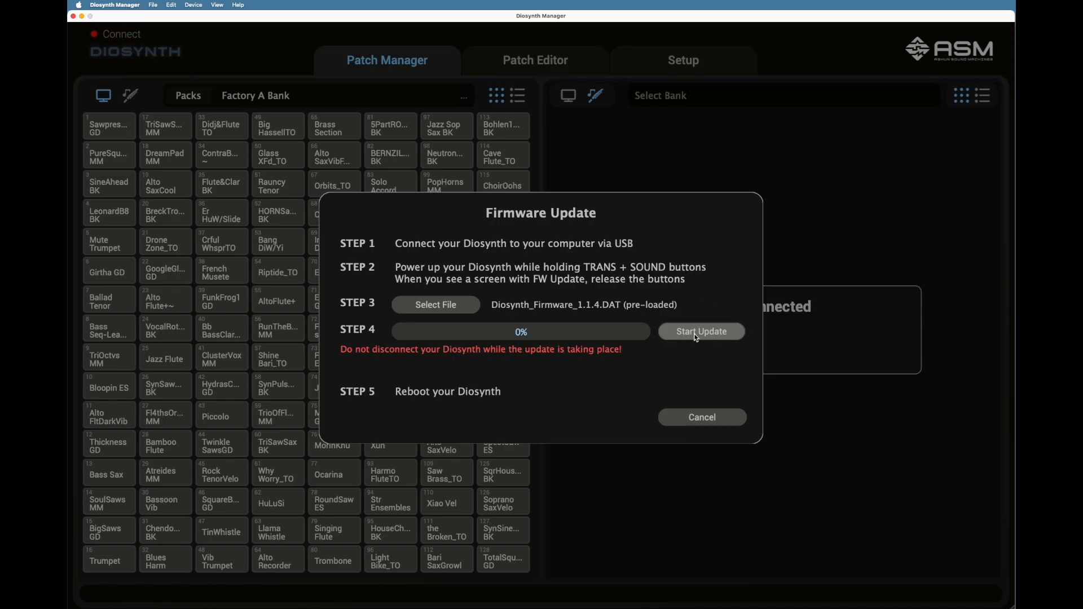
Start and confirm the 1.1.4 firmware installation so progress begins climbing.
{"action": "left_click", "coordinate": [701, 331]}
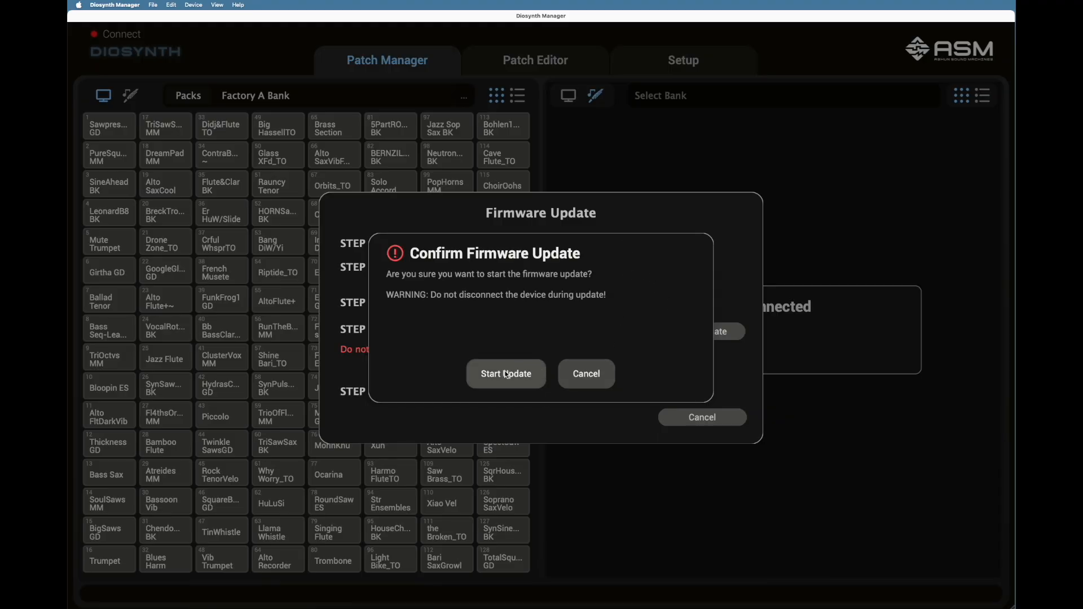
{"action": "left_click", "coordinate": [505, 373]}
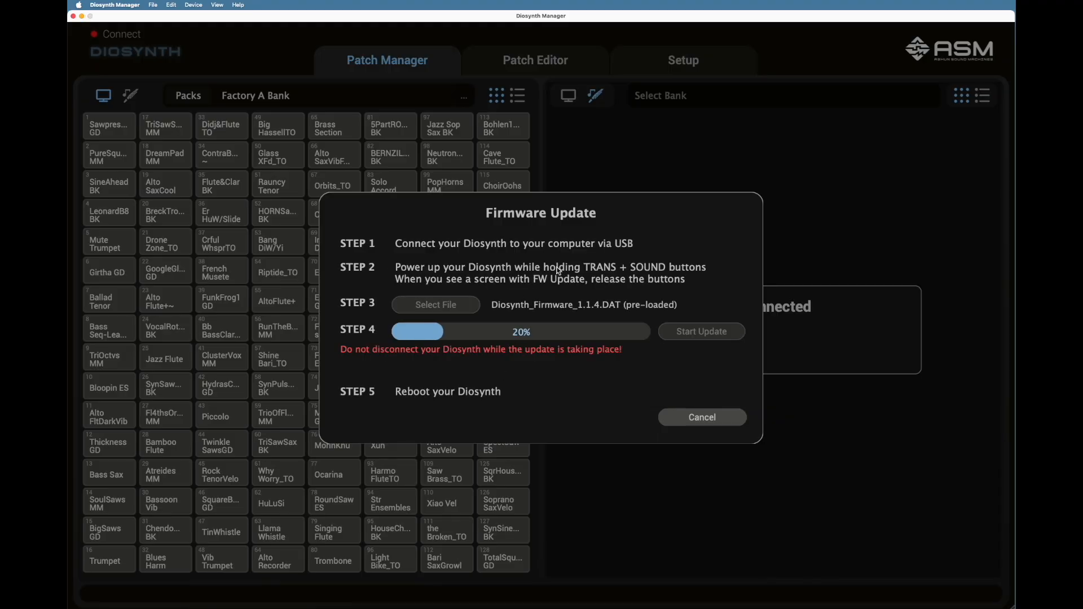